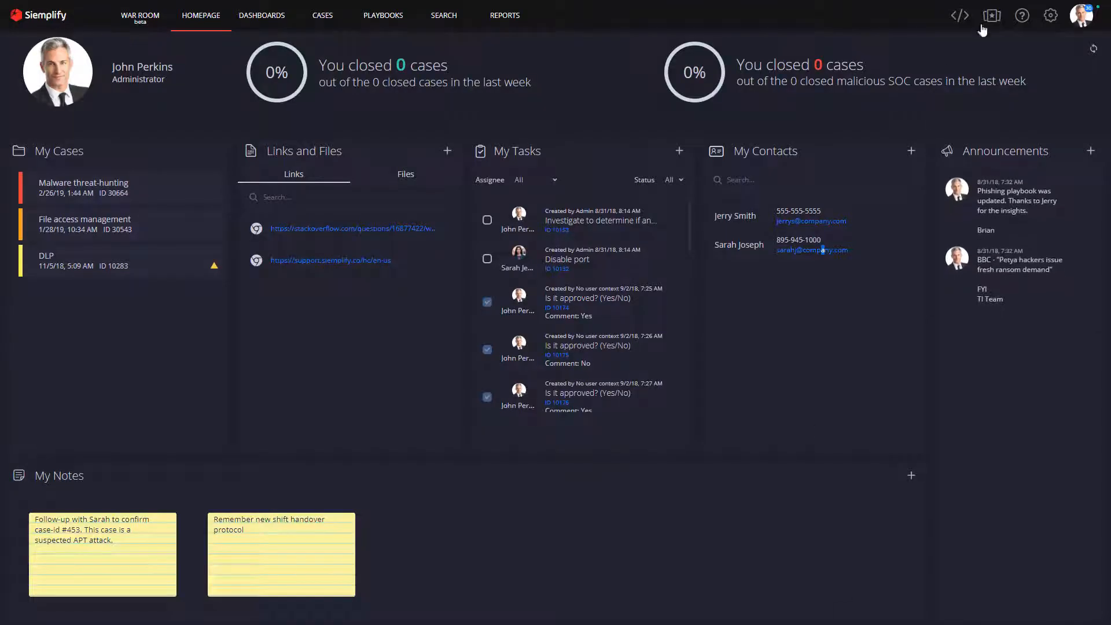
- Open the Marketplace integrations page from the top bar
{"action": "left_click", "coordinate": [992, 15]}
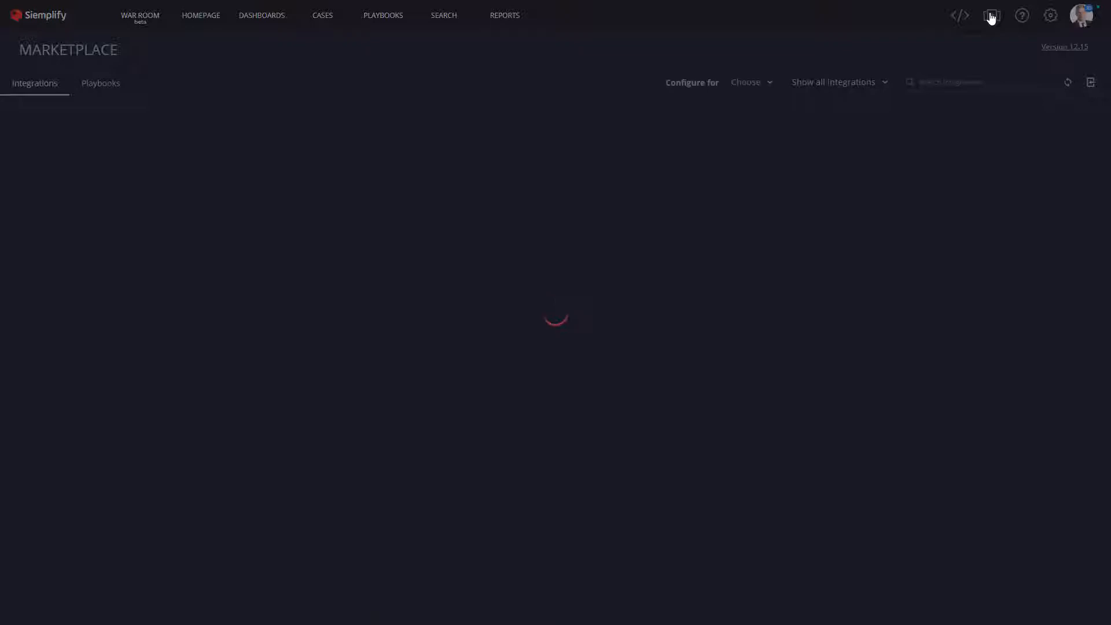
{"action": "mouse_move", "coordinate": [388, 446]}
{"action": "type", "text": "Endgame"}
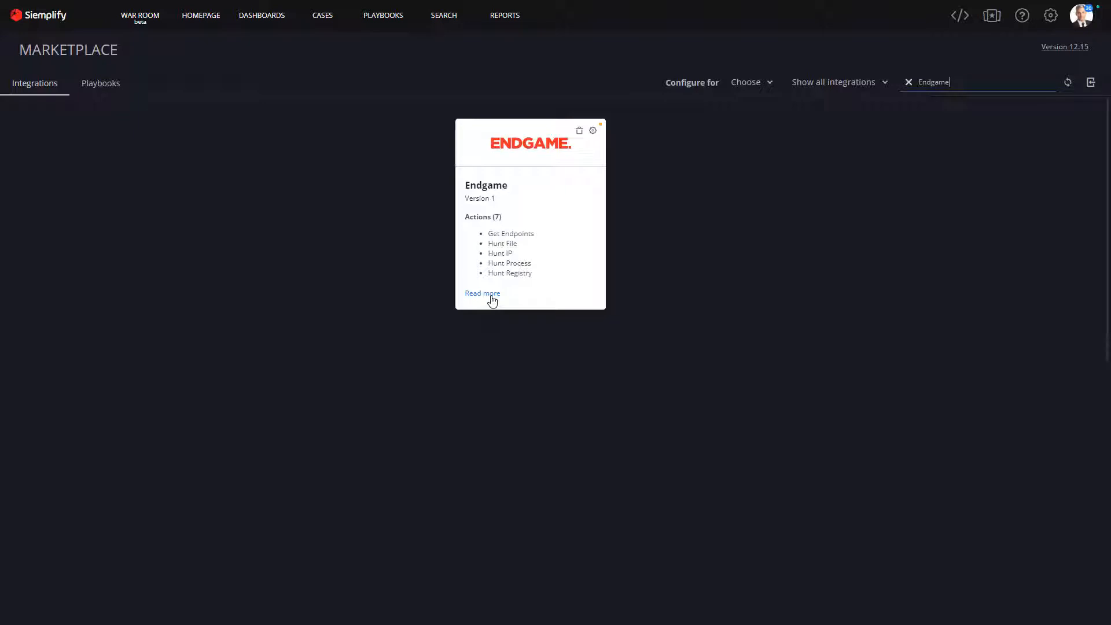
{"action": "mouse_move", "coordinate": [444, 15]}
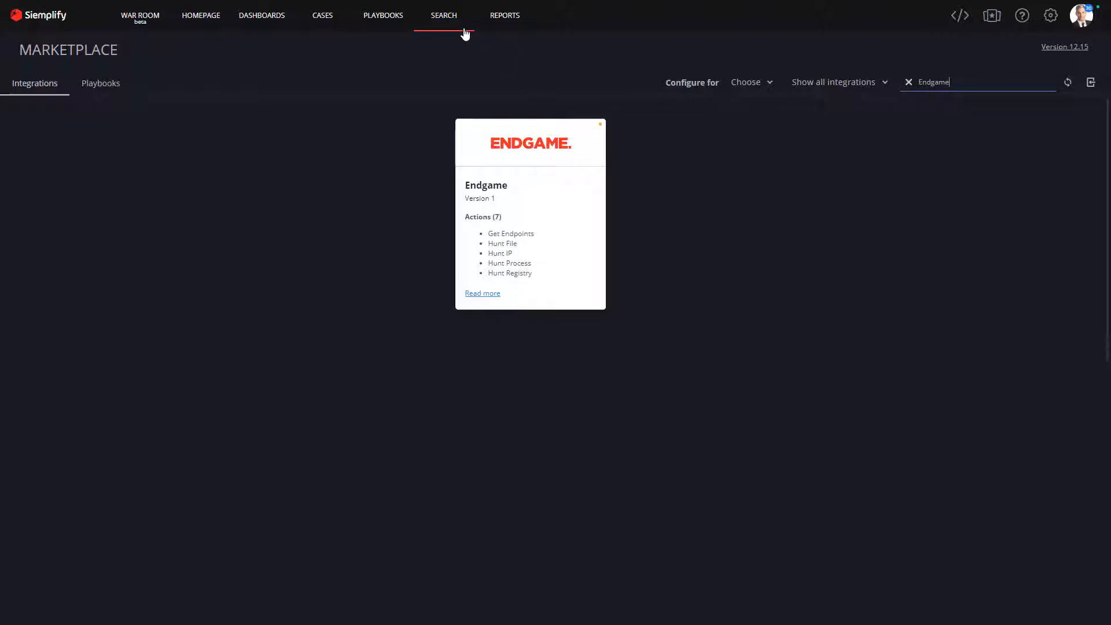
{"action": "mouse_move", "coordinate": [482, 180]}
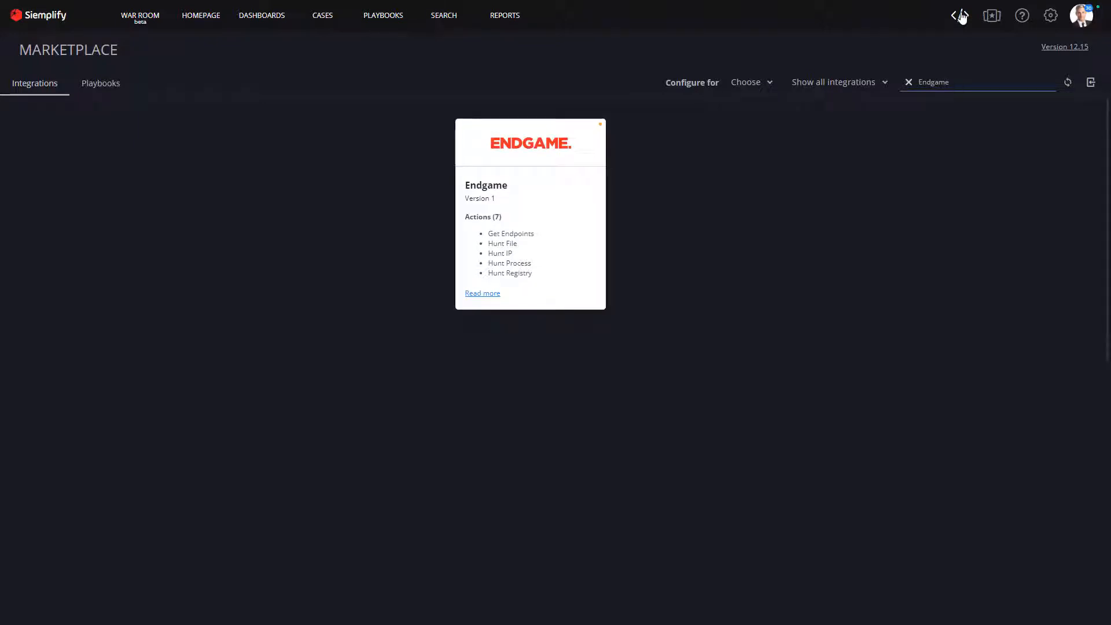
- In the IDE, review Endgame's Get Endpoints, Hunt File and Hunt Process action scripts
{"action": "left_click", "coordinate": [482, 293]}
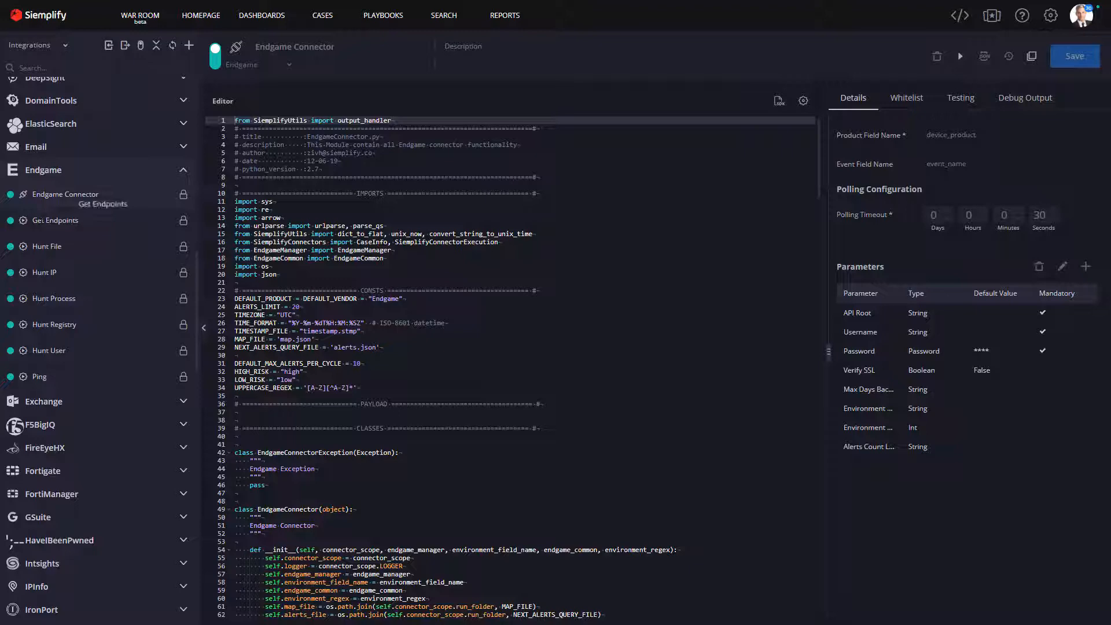
{"action": "left_click", "coordinate": [54, 220]}
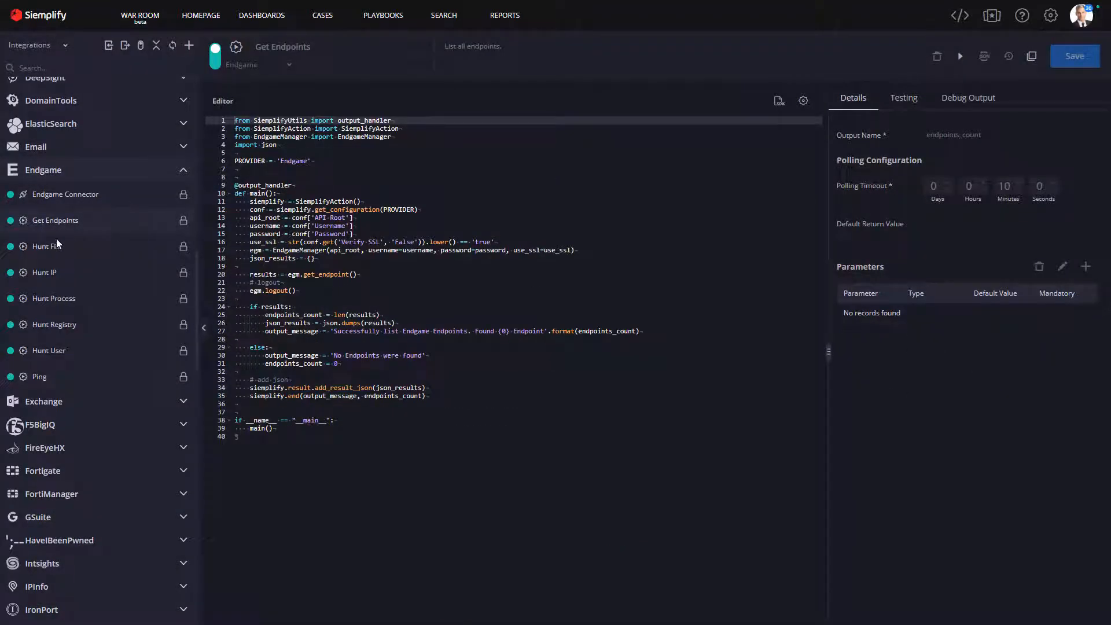
{"action": "left_click", "coordinate": [47, 246]}
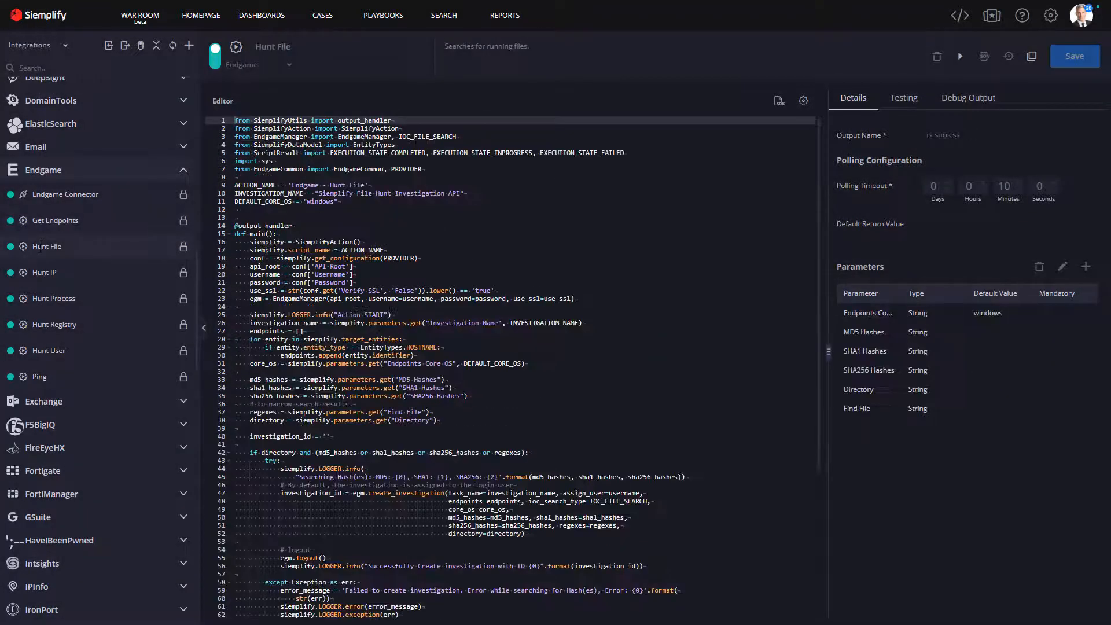
{"action": "left_click", "coordinate": [44, 272]}
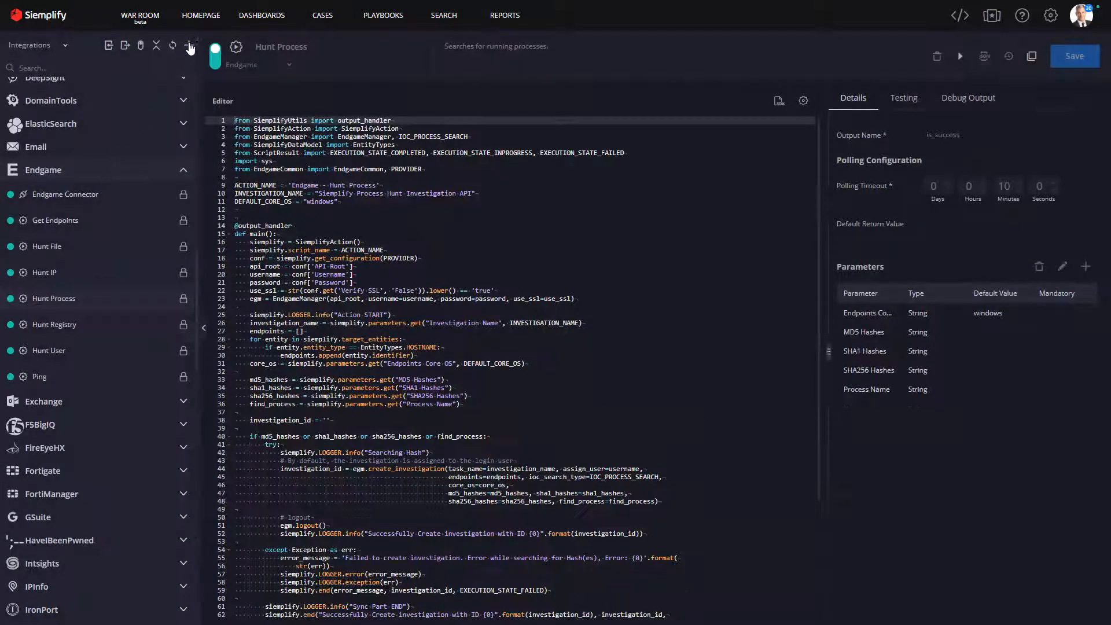
- Create a custom action named 'New Action' under the Endgame integration
{"action": "left_click", "coordinate": [188, 44]}
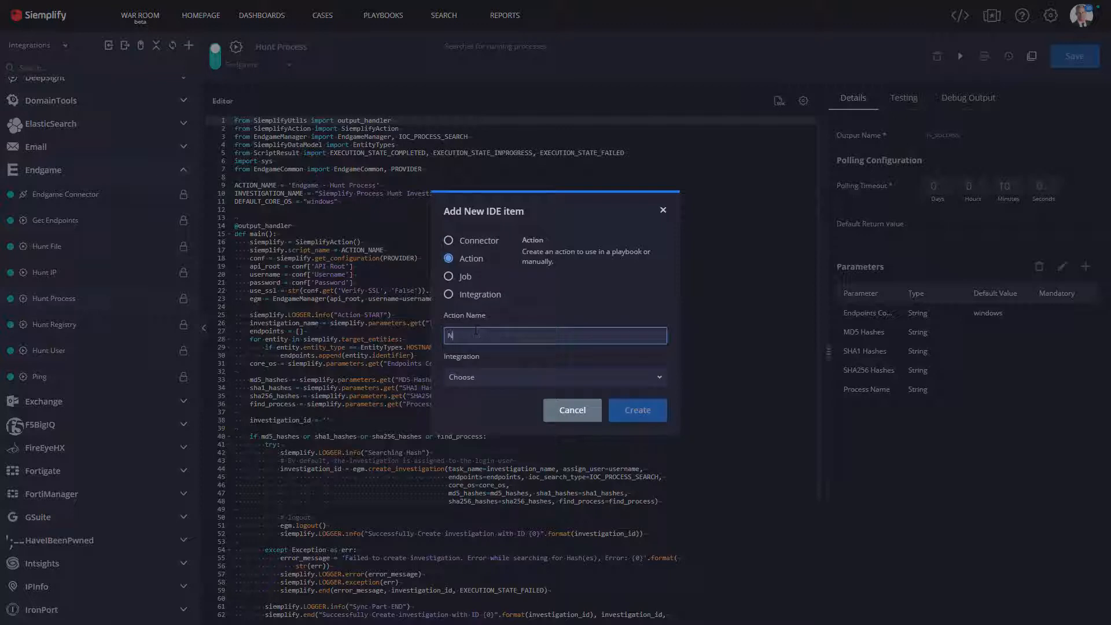
{"action": "type", "text": "New Action"}
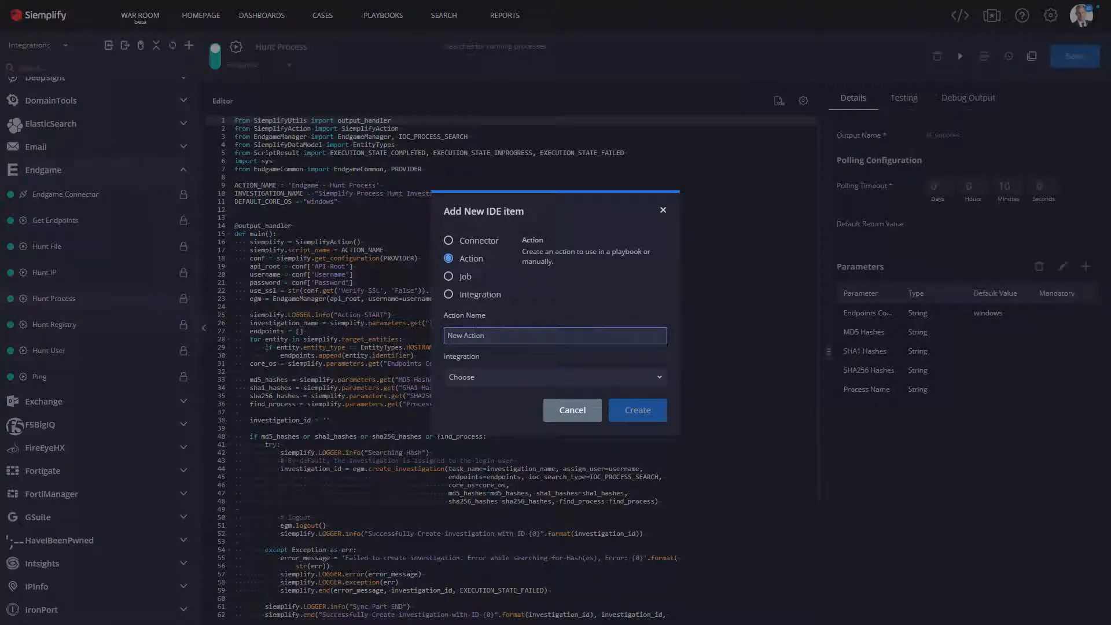
{"action": "left_click", "coordinate": [555, 376]}
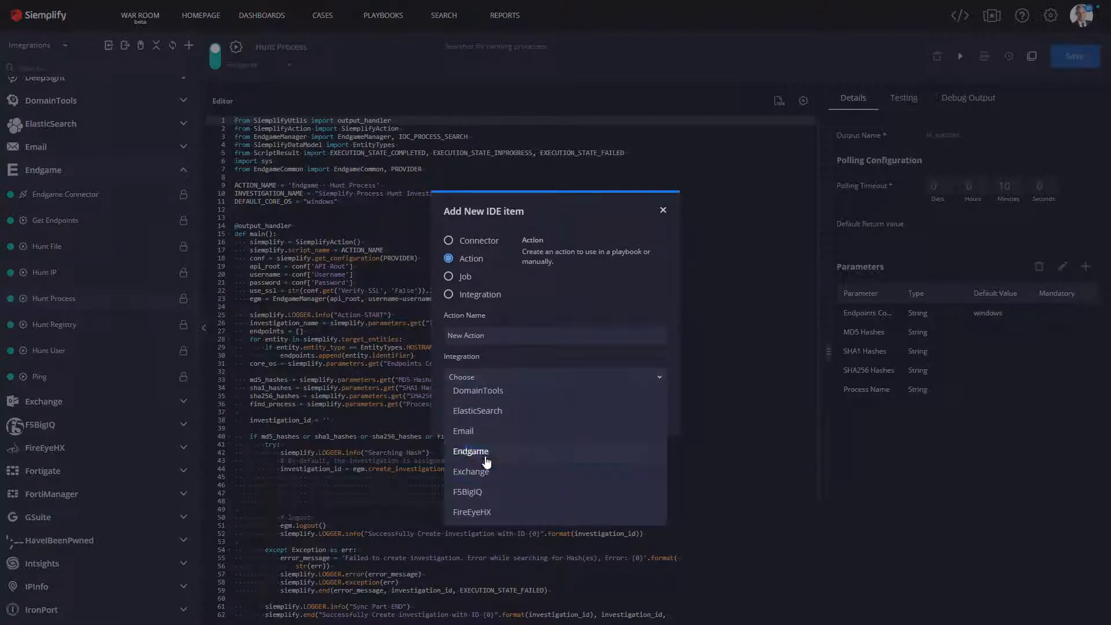
{"action": "left_click", "coordinate": [470, 451]}
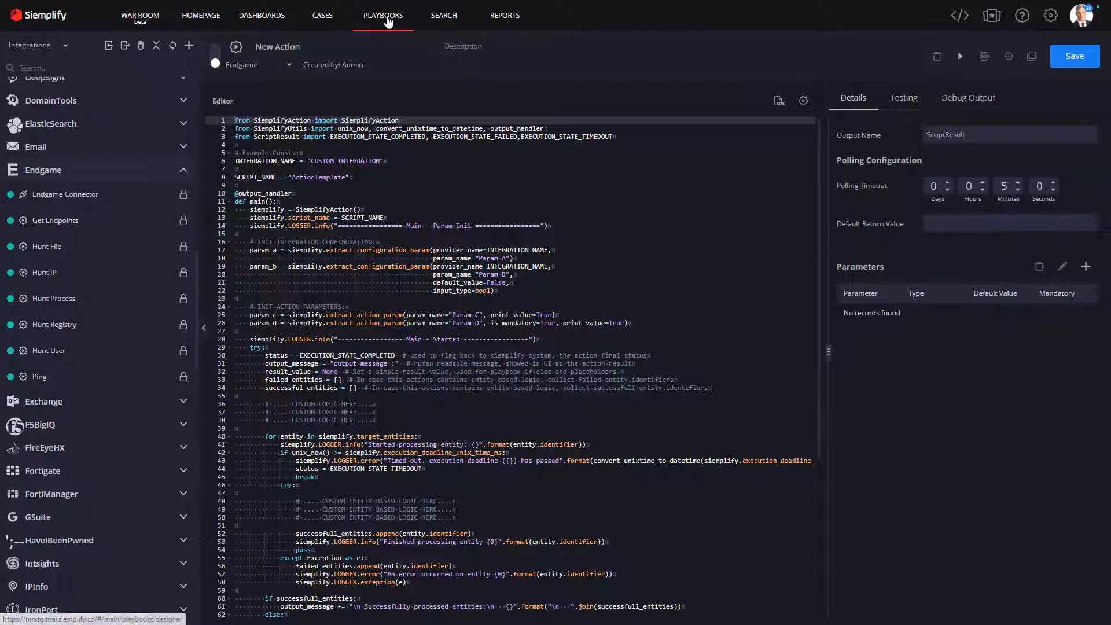
- Go to Playbooks and find Malware Playbook in the Review folder
{"action": "left_click", "coordinate": [382, 15]}
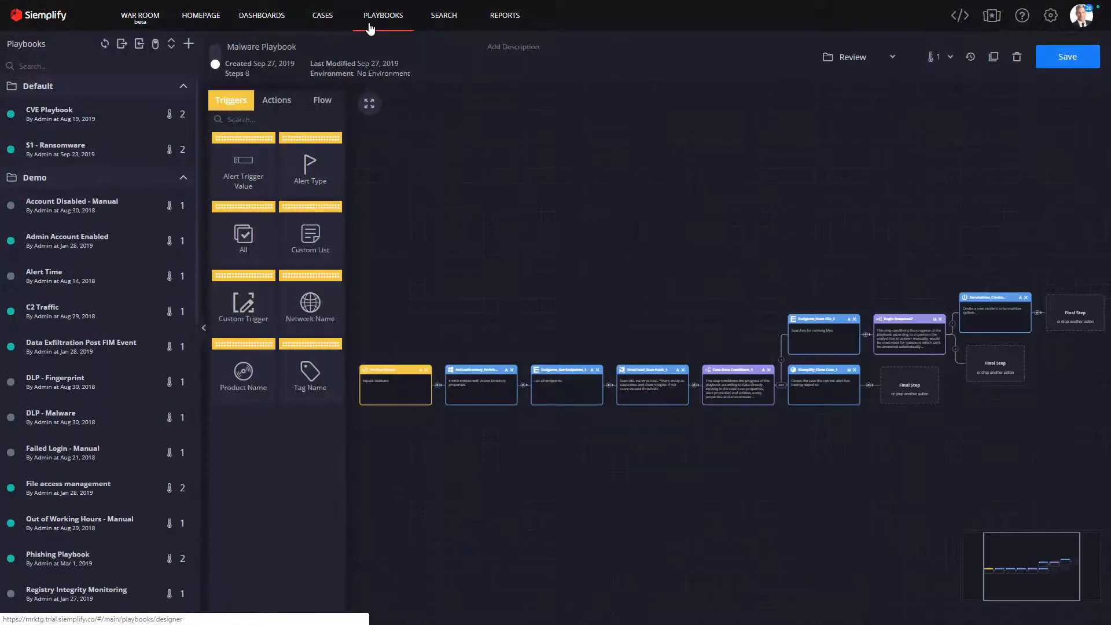
{"action": "scroll", "scroll_direction": "down", "scroll_amount": 3}
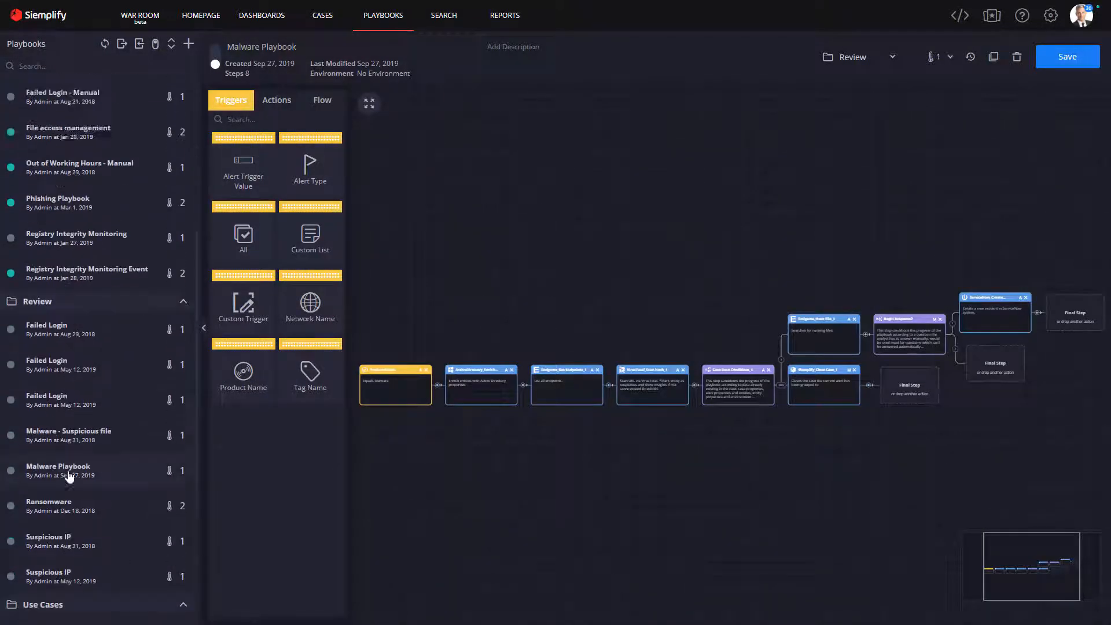
{"action": "scroll", "scroll_direction": "down", "scroll_amount": 3}
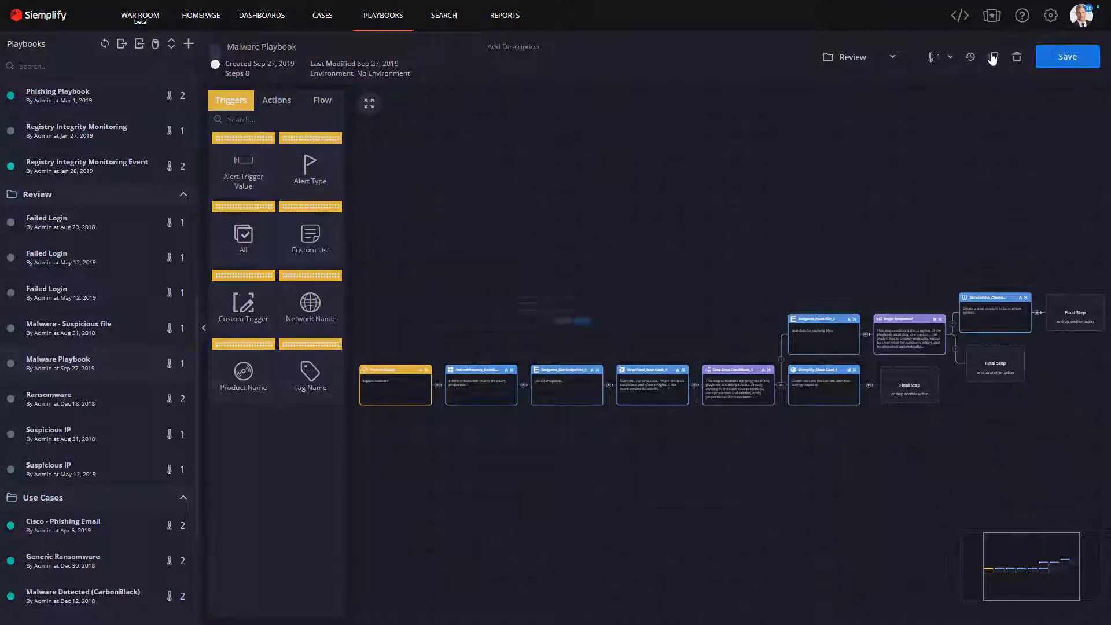
- Duplicate Malware Playbook with no environment, rename the copy 'Endgame Malware', and save
{"action": "left_click", "coordinate": [992, 57]}
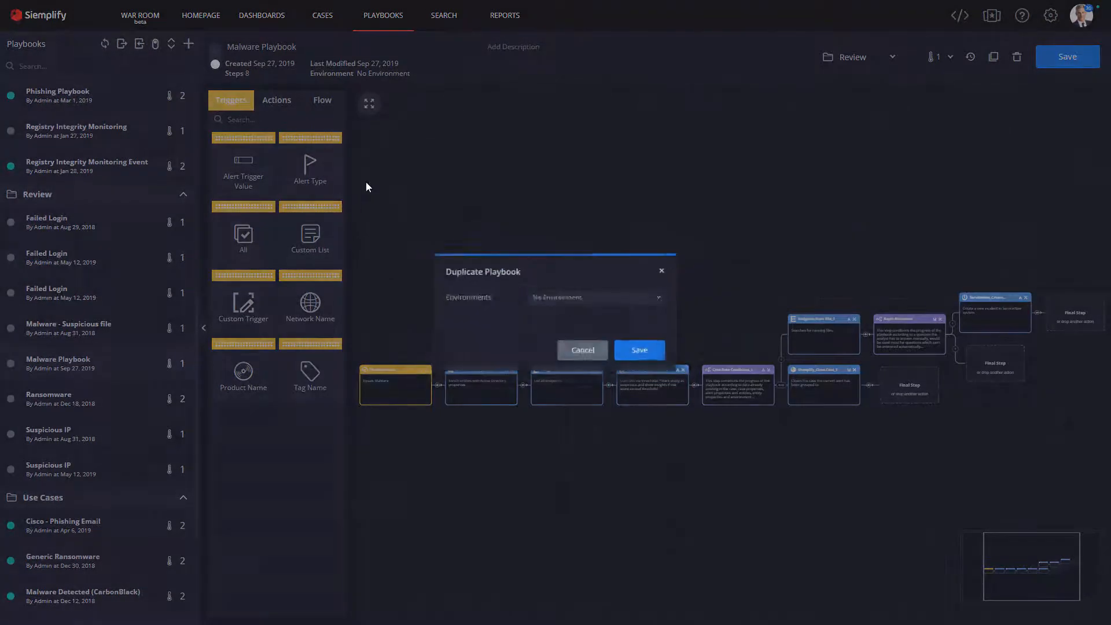
{"action": "left_click", "coordinate": [637, 349]}
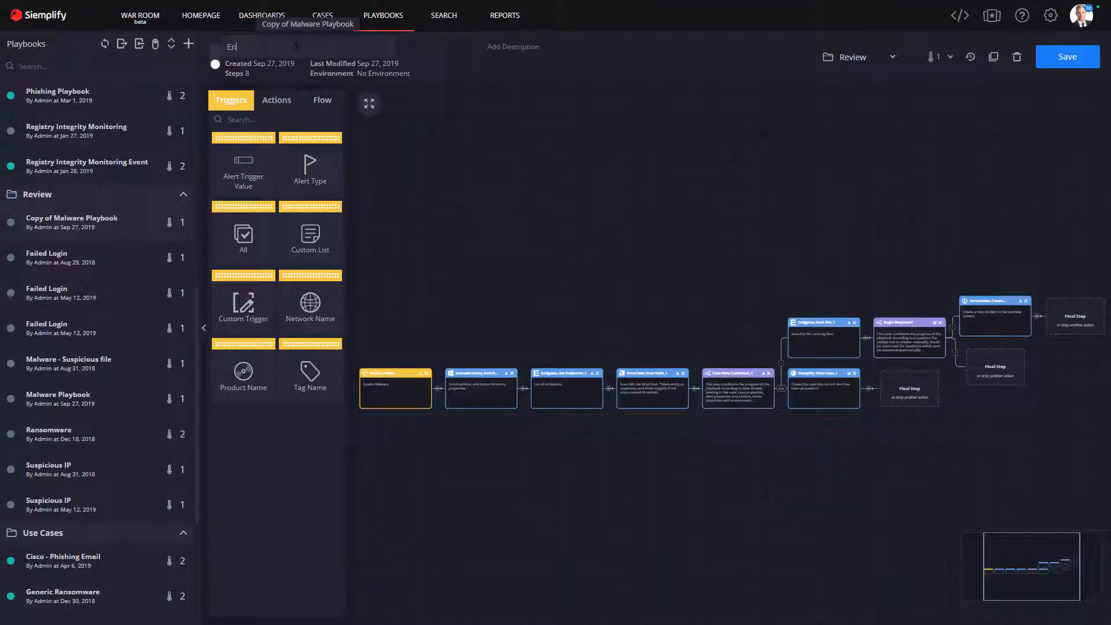
{"action": "type", "text": "Endgame Malware"}
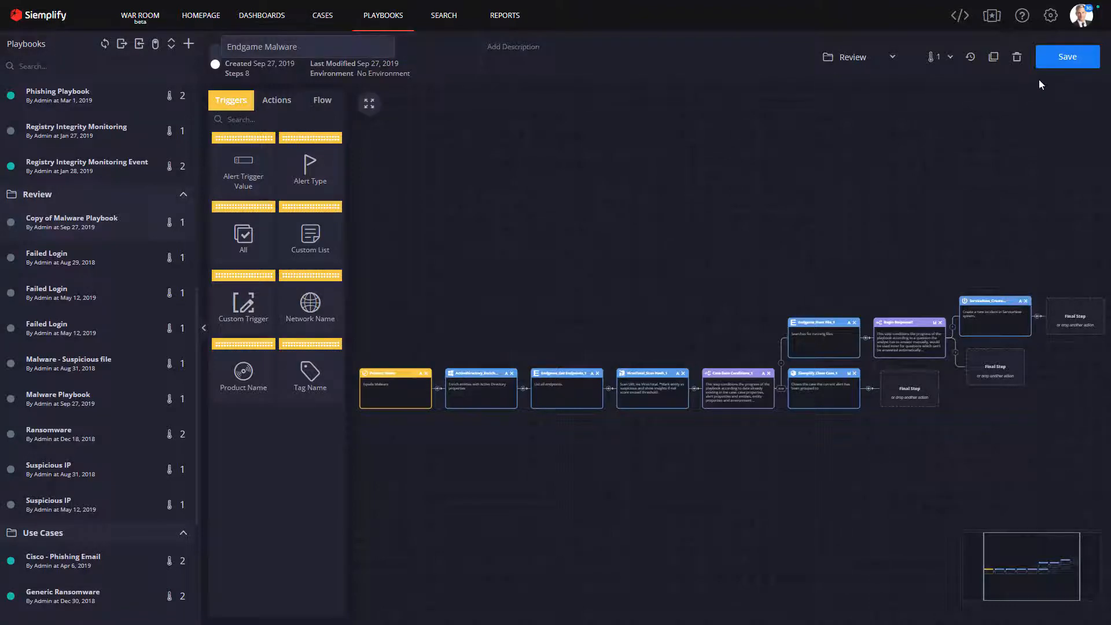
{"action": "left_click", "coordinate": [1066, 57]}
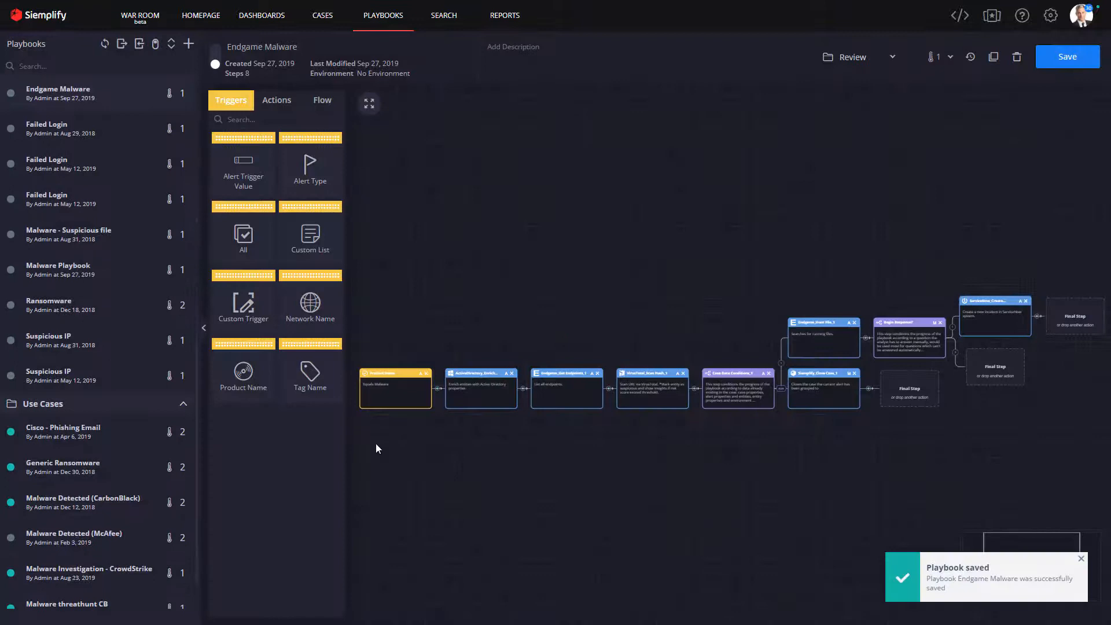
- Filter the playbook's actions catalogue to Endgame actions by searching 'Endg'
{"action": "left_click", "coordinate": [276, 100]}
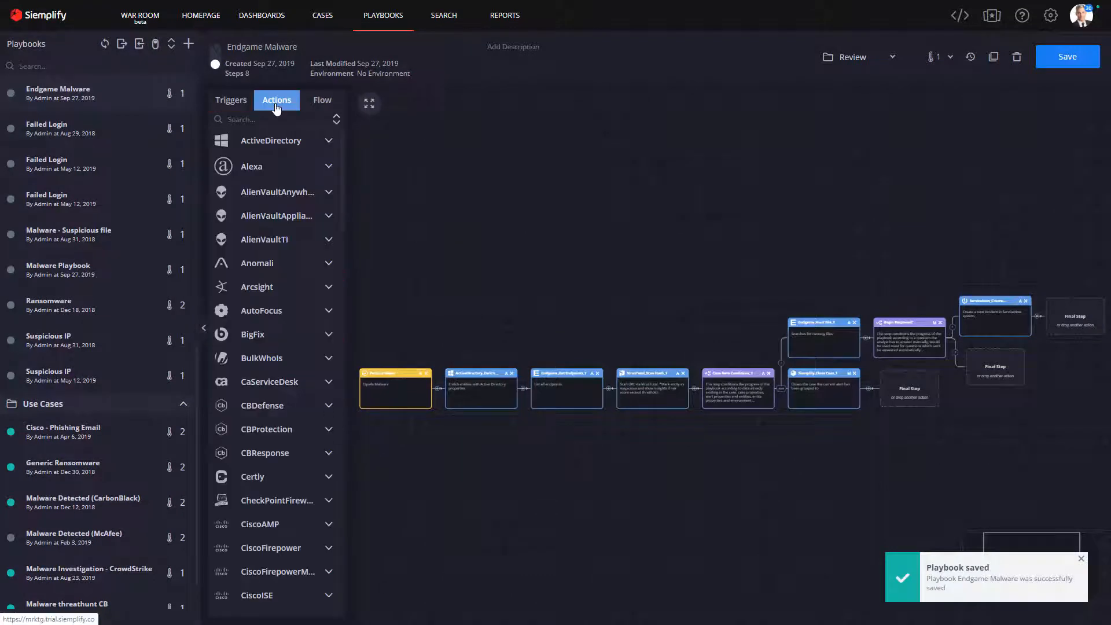
{"action": "left_click", "coordinate": [271, 140]}
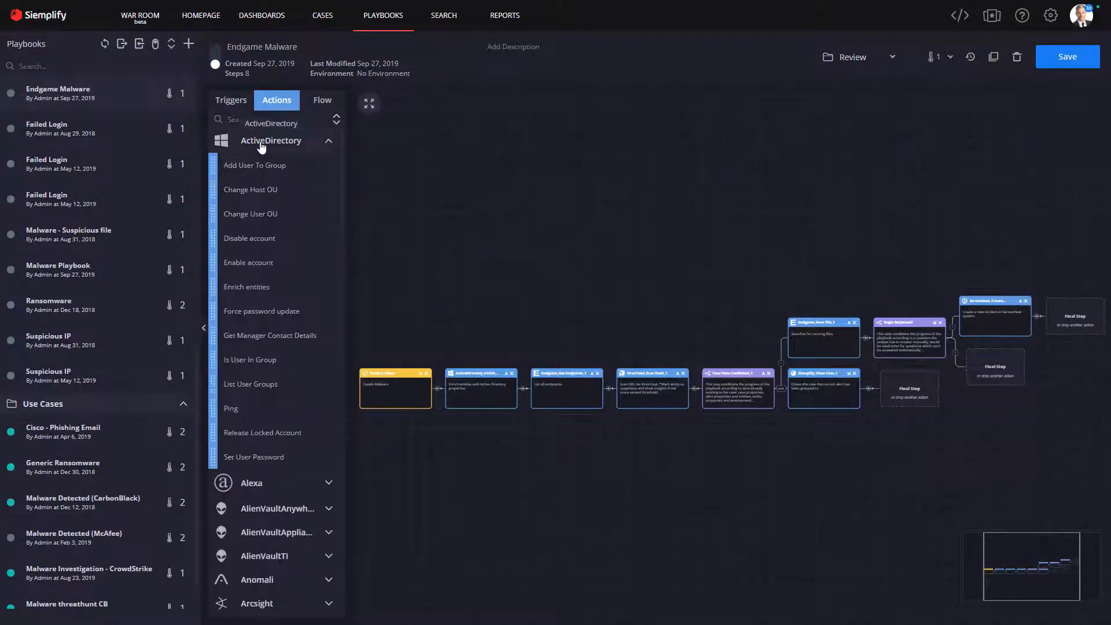
{"action": "mouse_move", "coordinate": [246, 286]}
{"action": "type", "text": "E"}
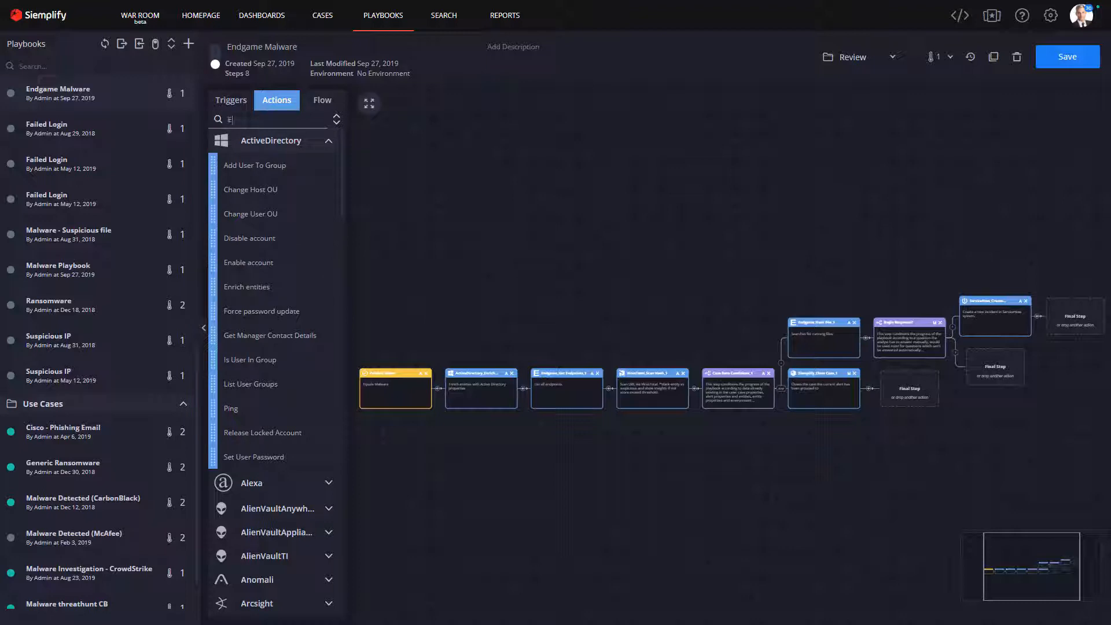
{"action": "type", "text": "nd"}
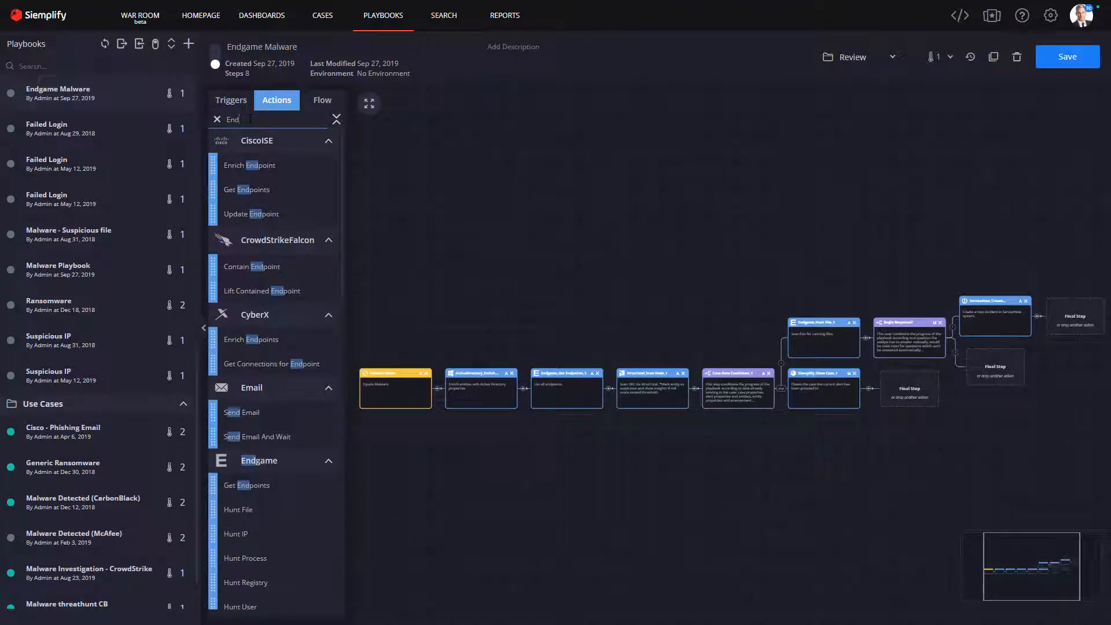
{"action": "type", "text": "g"}
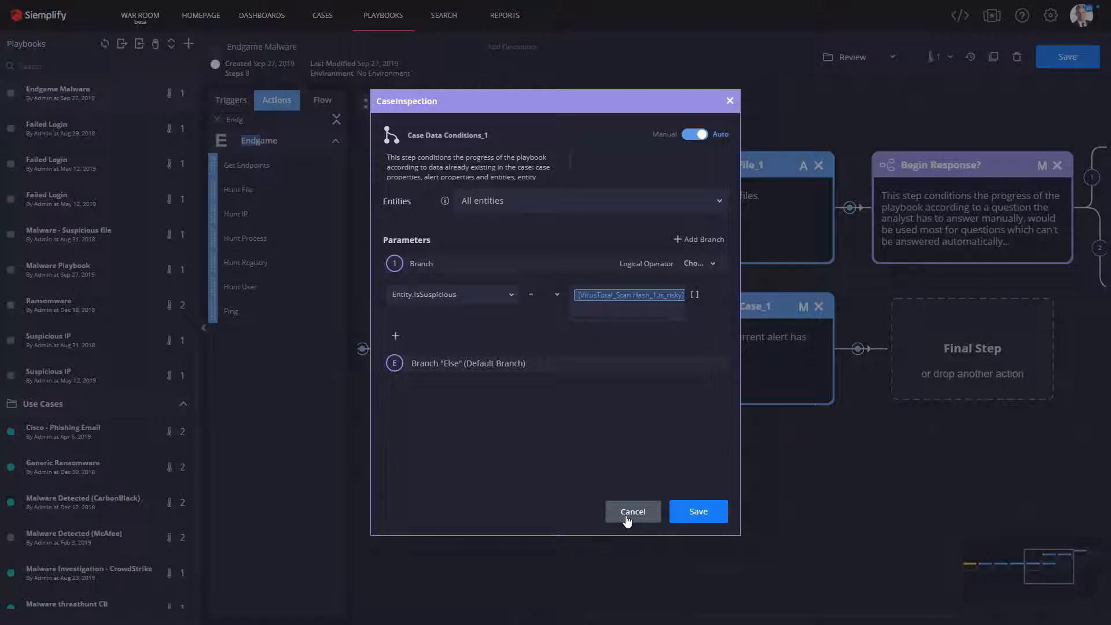
- Close the Case Data Conditions settings without saving changes
{"action": "left_click", "coordinate": [631, 511]}
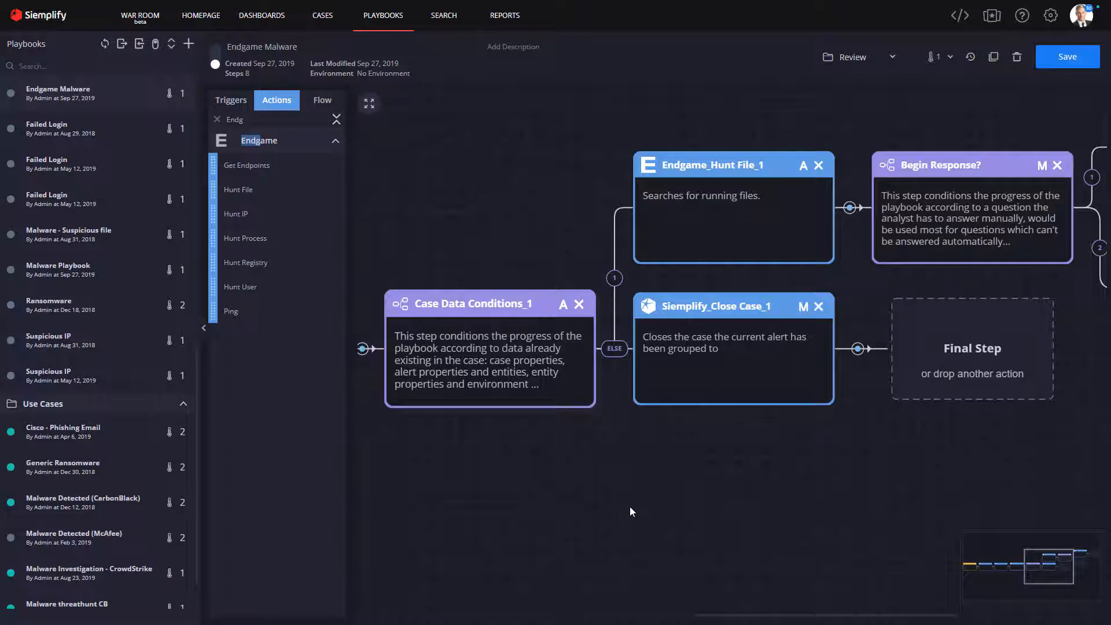
{"action": "mouse_move", "coordinate": [644, 505]}
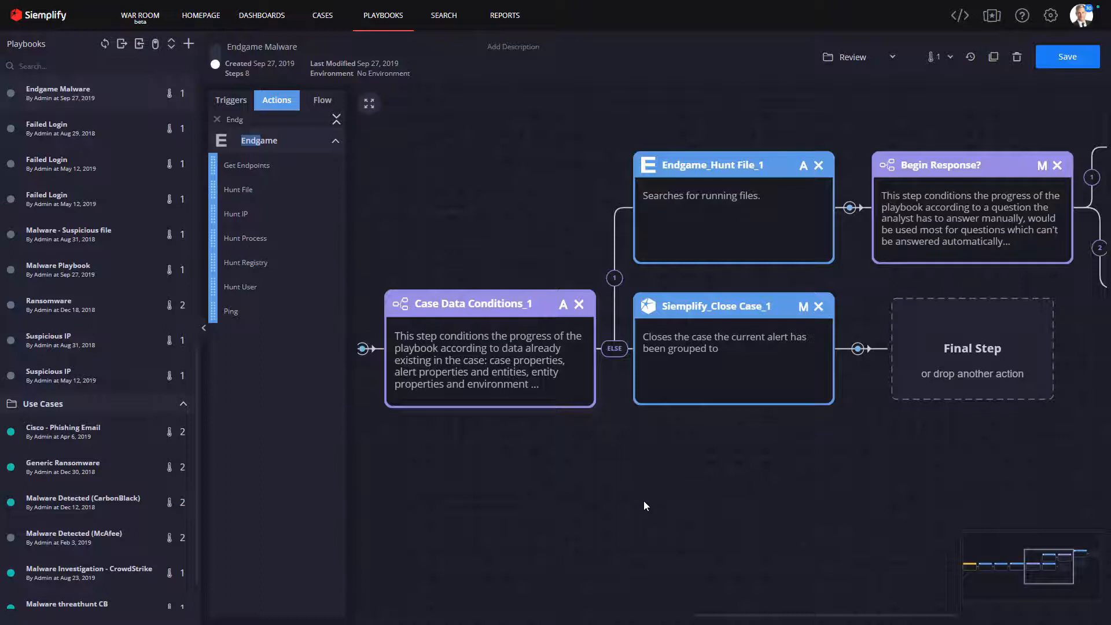
{"action": "mouse_move", "coordinate": [654, 503]}
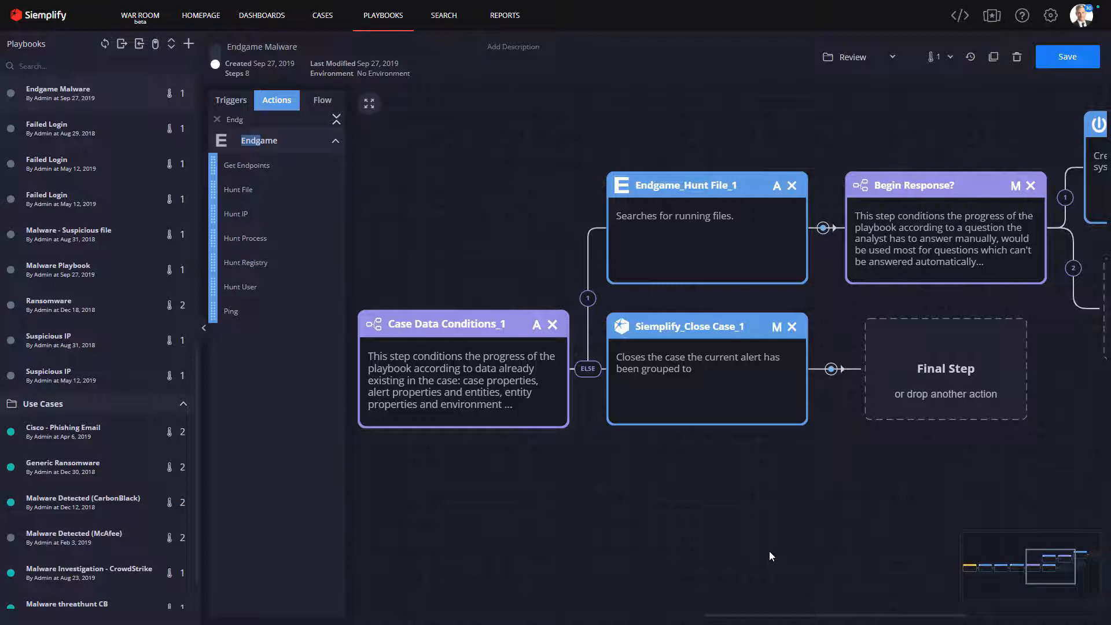
{"action": "mouse_move", "coordinate": [1072, 478]}
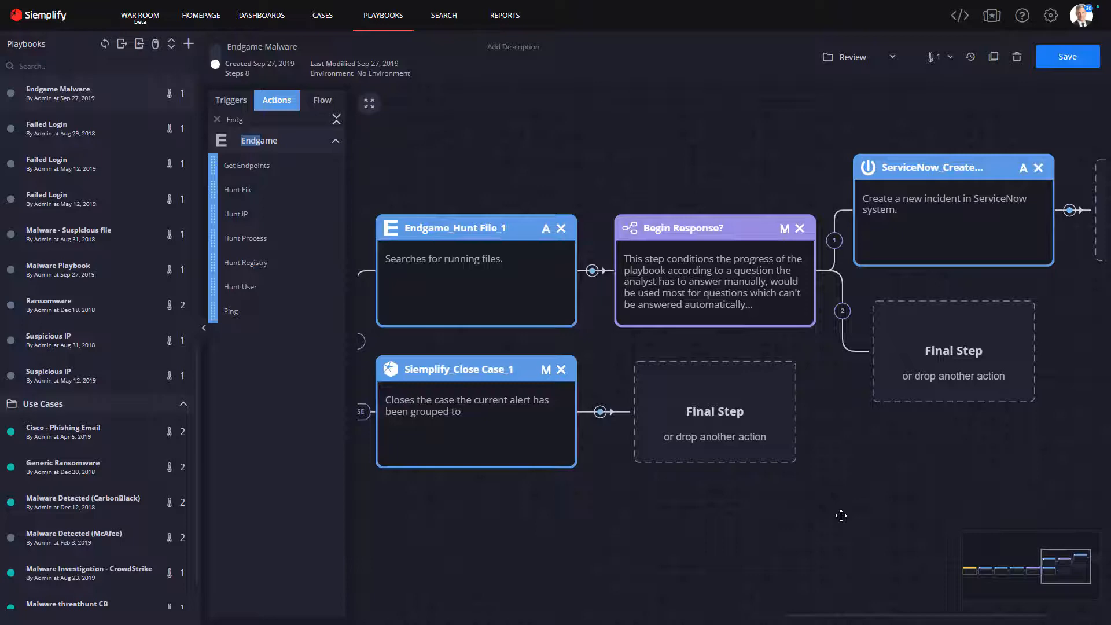
{"action": "mouse_move", "coordinate": [468, 227]}
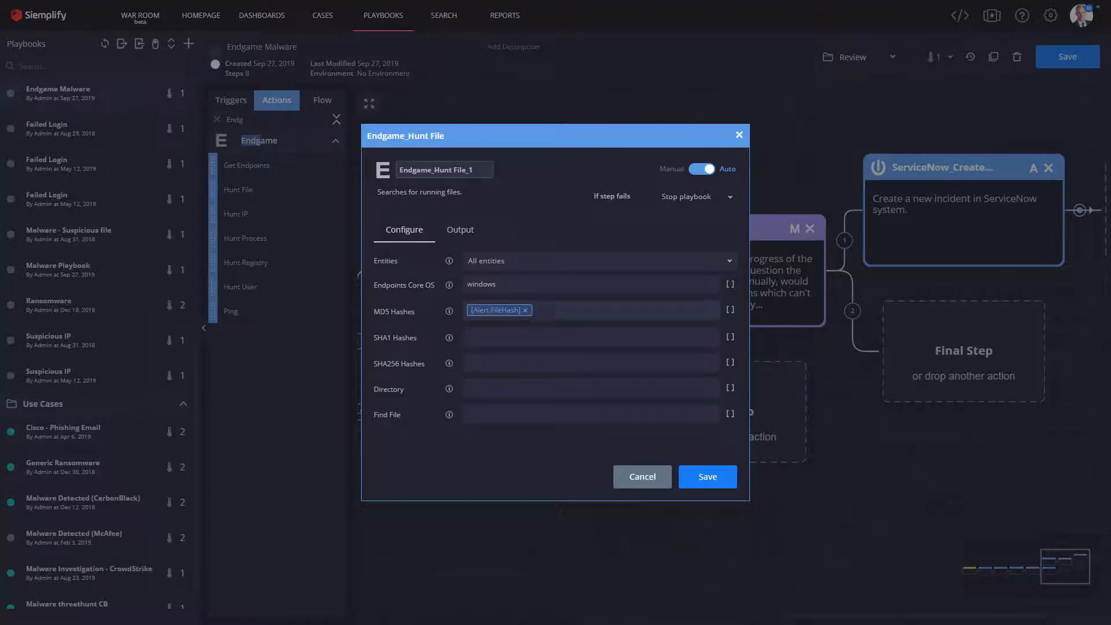
- Close the Endgame_Hunt File step's settings
{"action": "left_click", "coordinate": [641, 476]}
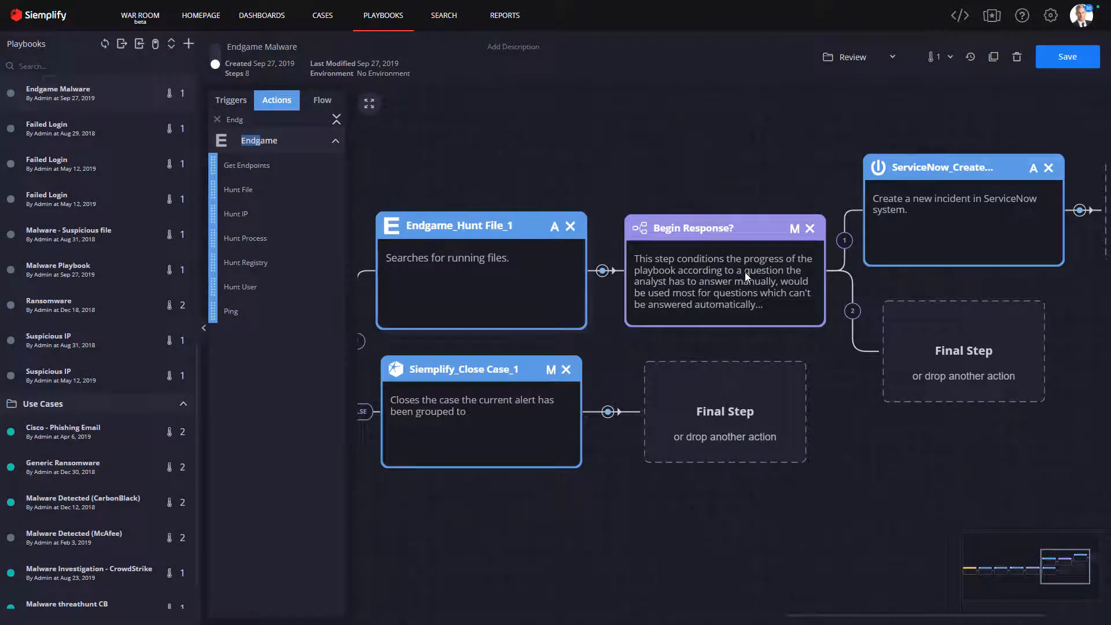
{"action": "mouse_move", "coordinate": [584, 342]}
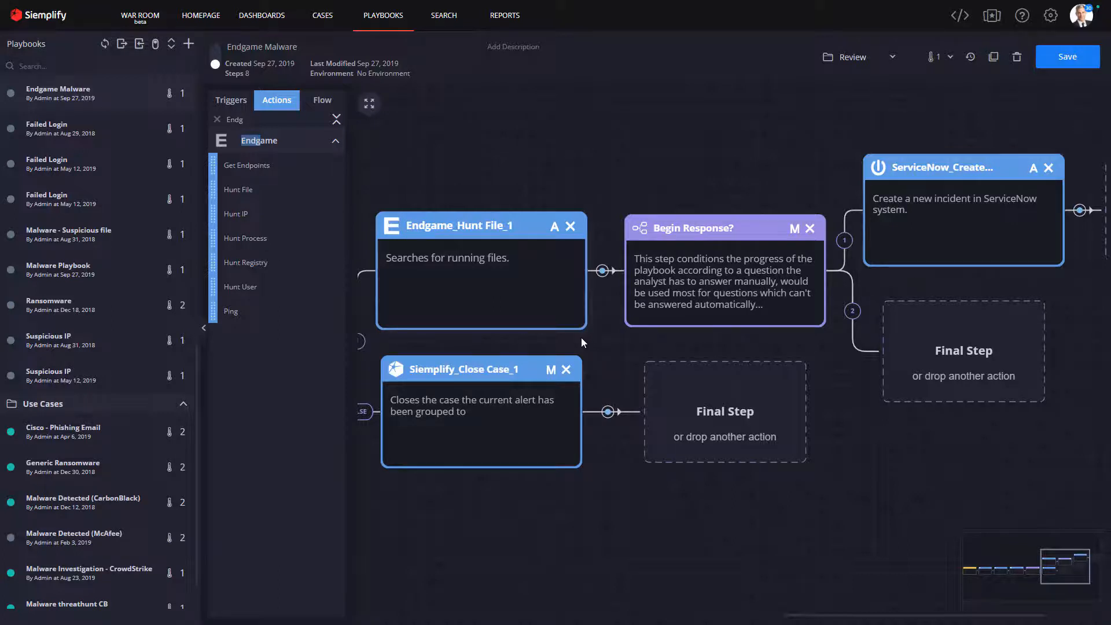
{"action": "mouse_move", "coordinate": [591, 364]}
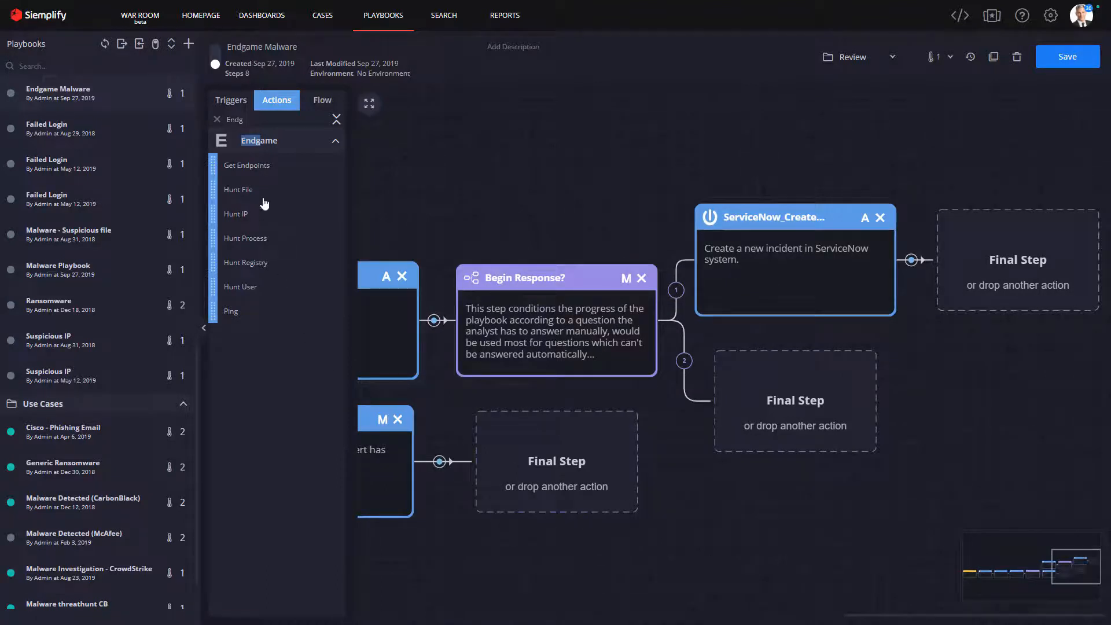
{"action": "mouse_move", "coordinate": [238, 189]}
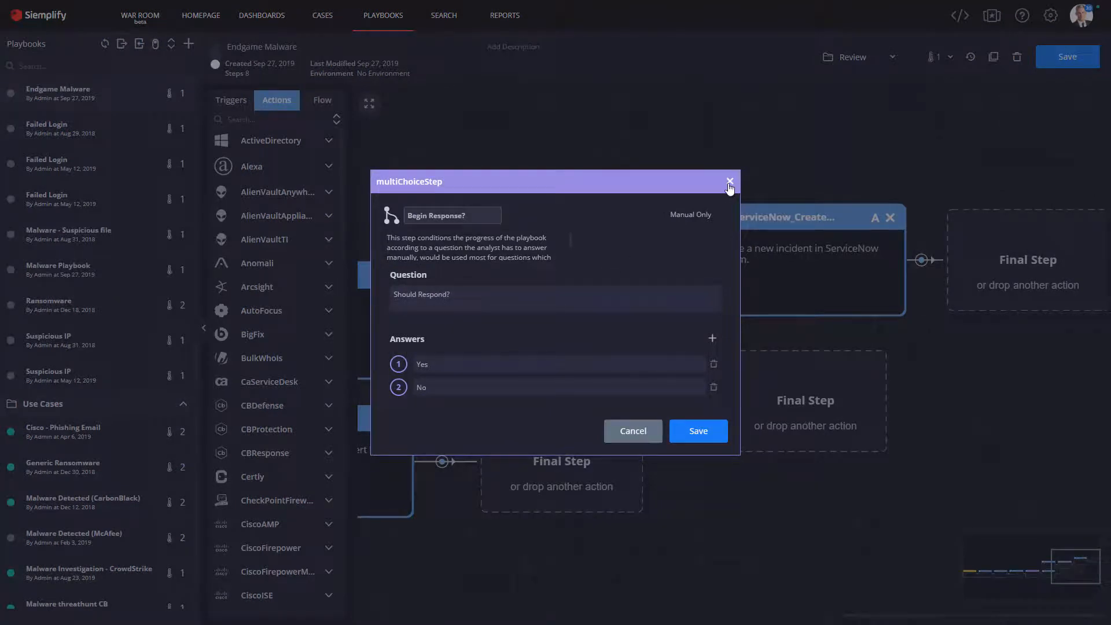
- Close the analyst question settings and expand the PaloAltoPanorama and Email action groups
{"action": "left_click", "coordinate": [730, 181]}
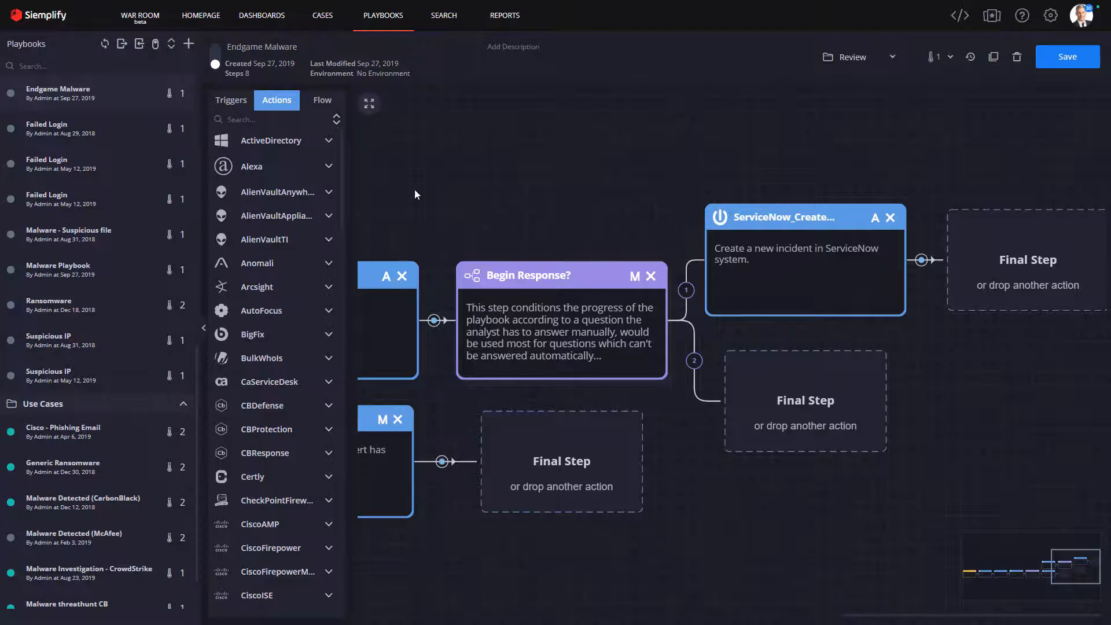
{"action": "left_click", "coordinate": [269, 119]}
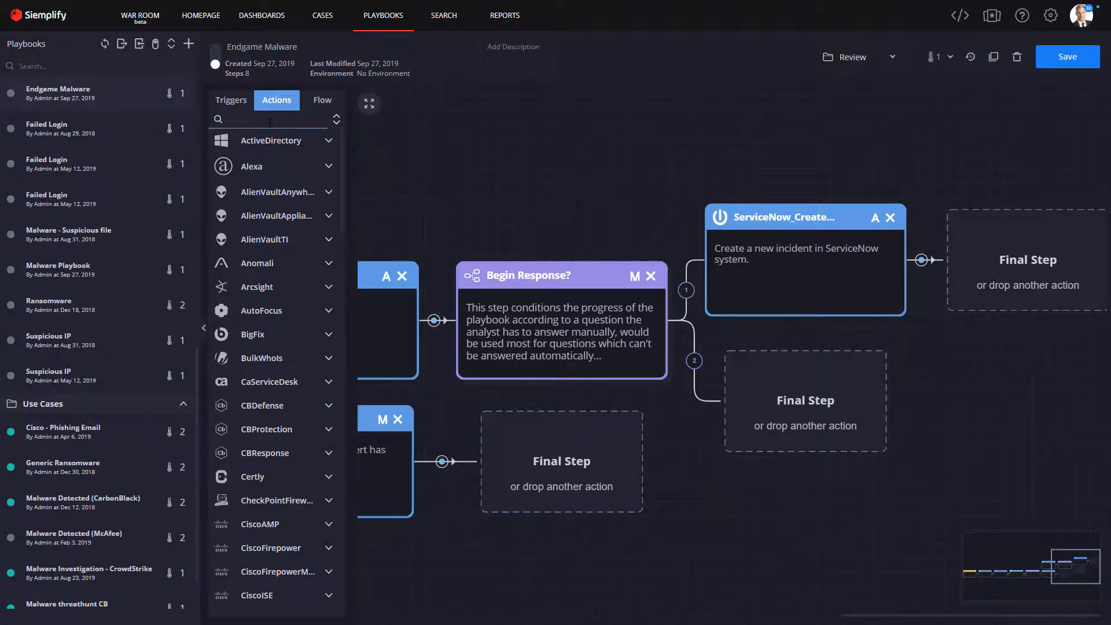
{"action": "scroll", "scroll_direction": "down", "scroll_amount": 3}
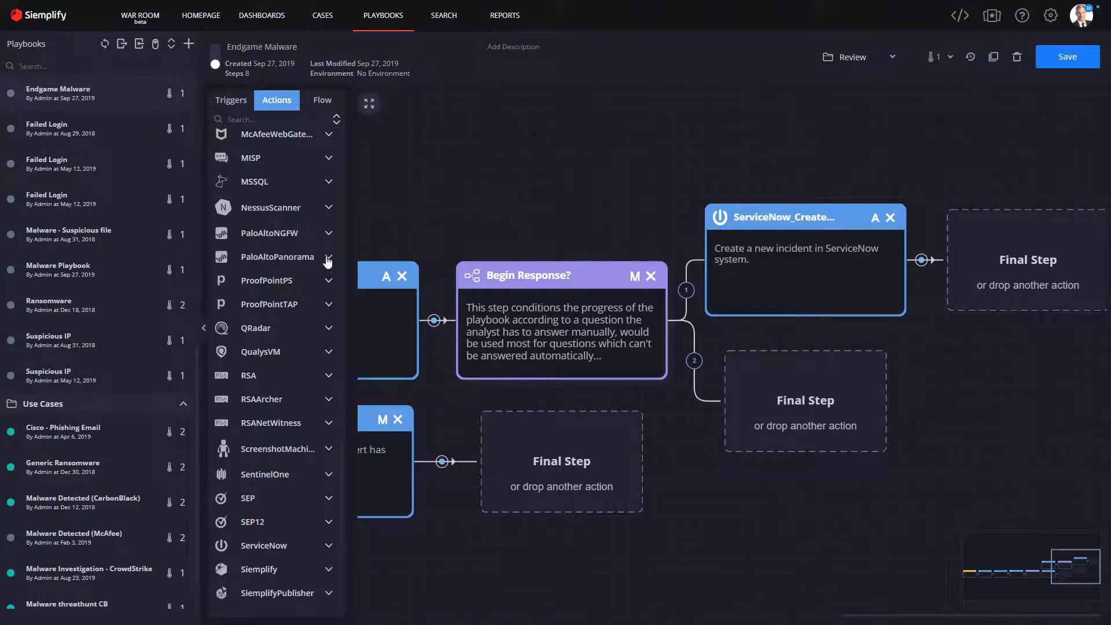
{"action": "left_click", "coordinate": [328, 256]}
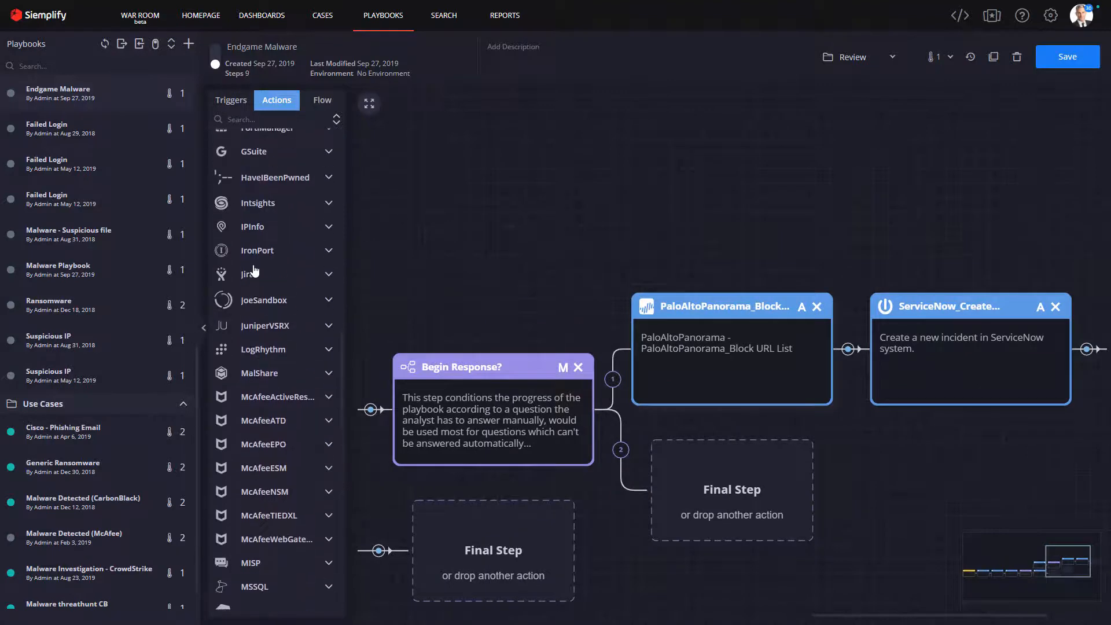
{"action": "scroll", "scroll_direction": "up", "scroll_amount": 3}
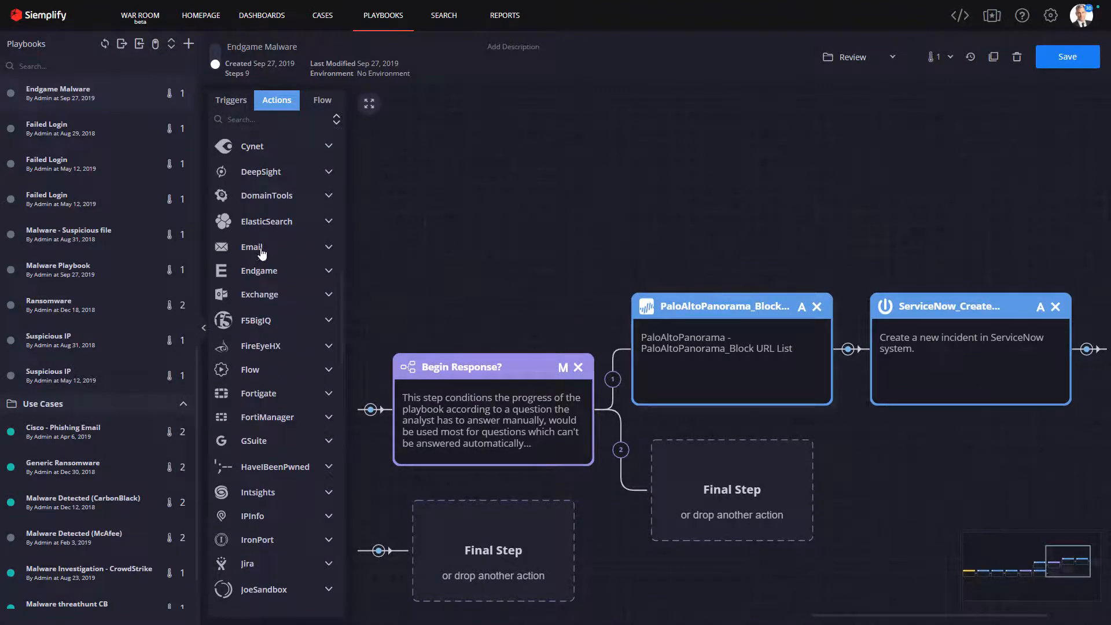
{"action": "left_click", "coordinate": [252, 247]}
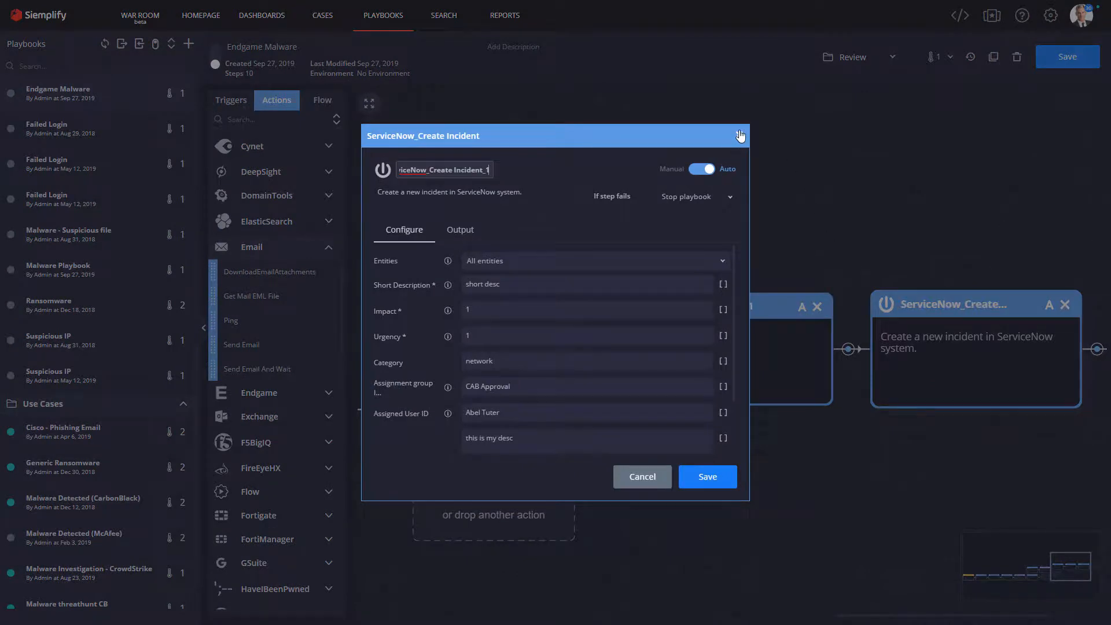
- Close the ServiceNow Create Incident settings and fit the whole playbook on the canvas
{"action": "left_click", "coordinate": [740, 135]}
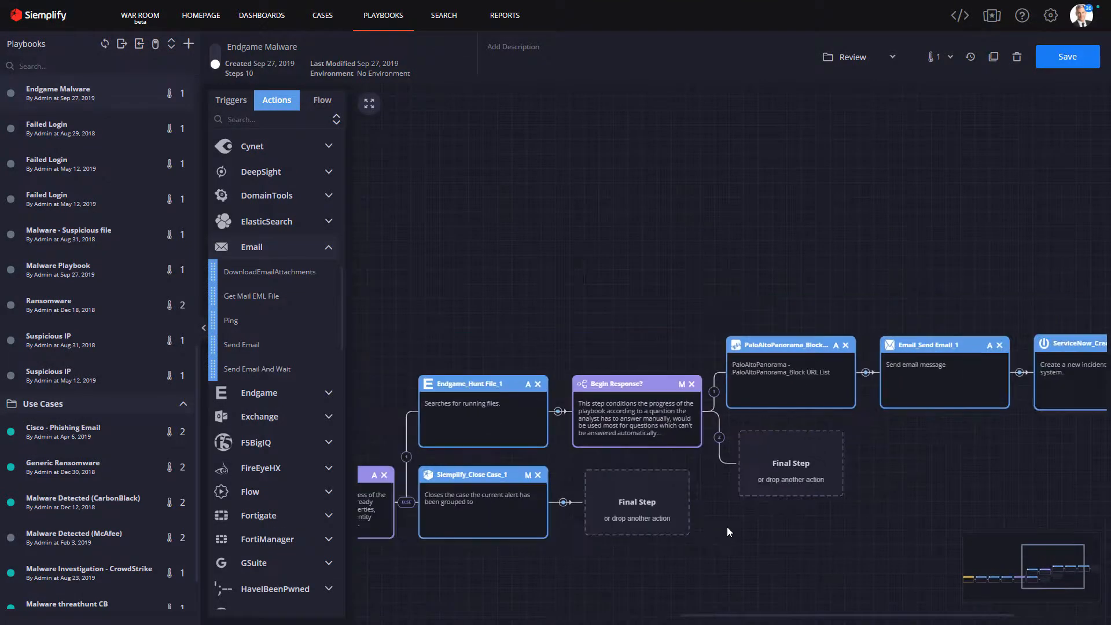
{"action": "left_click", "coordinate": [368, 103]}
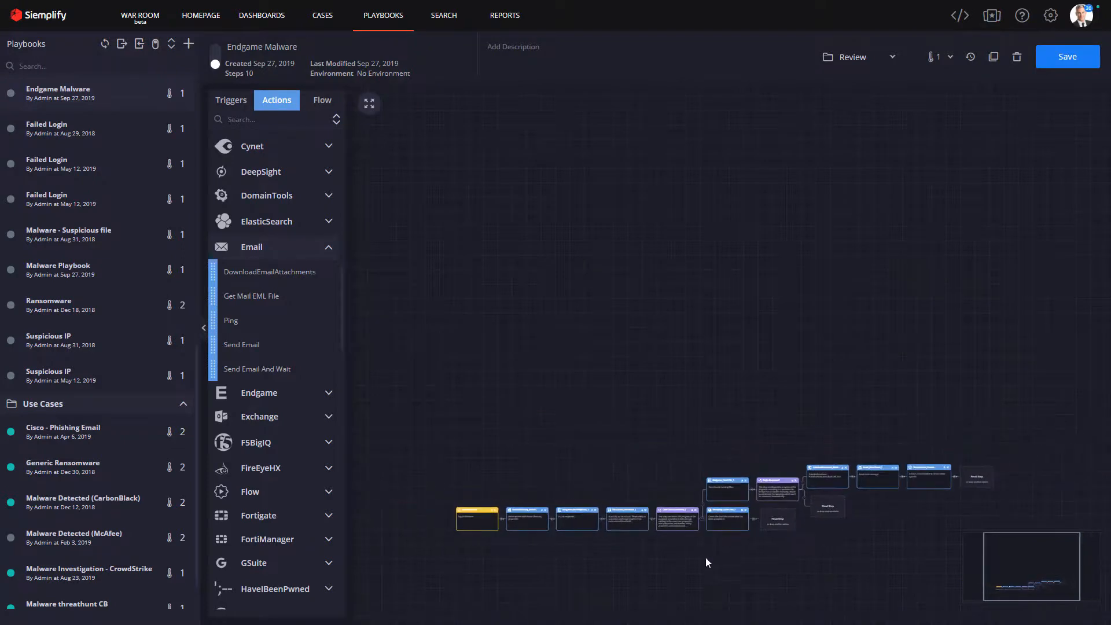